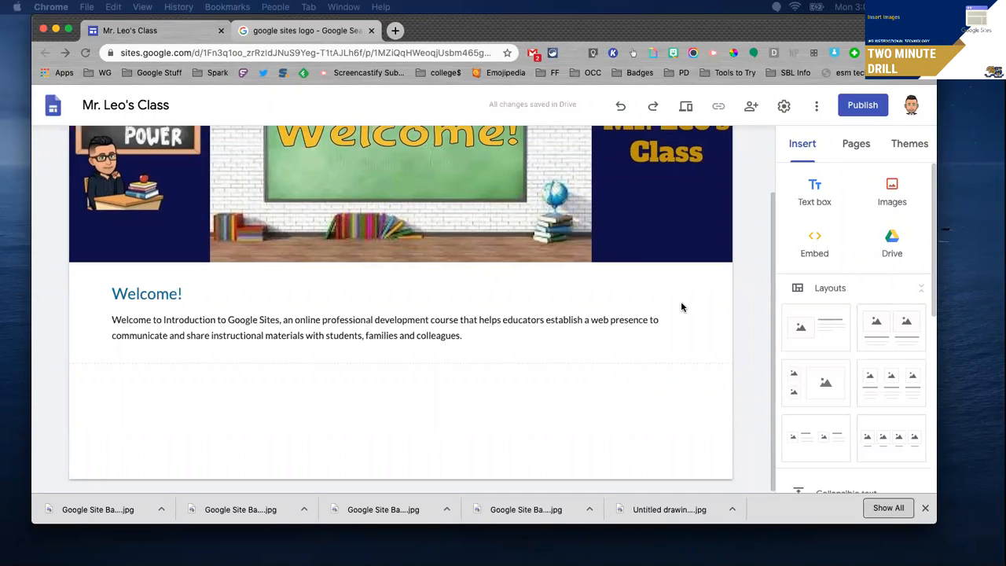
{"action": "mouse_move", "coordinate": [877, 185]}
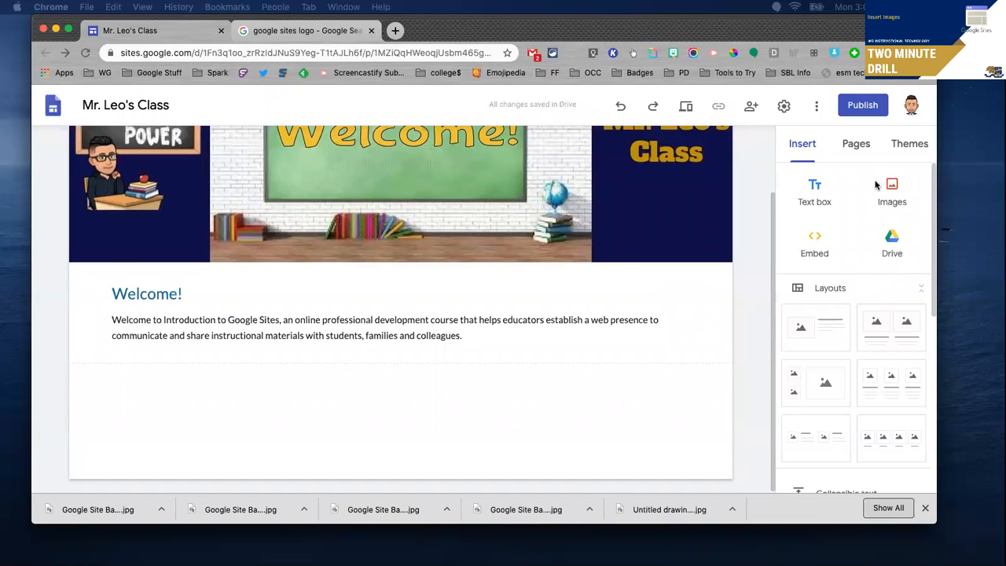
{"action": "mouse_move", "coordinate": [890, 189]}
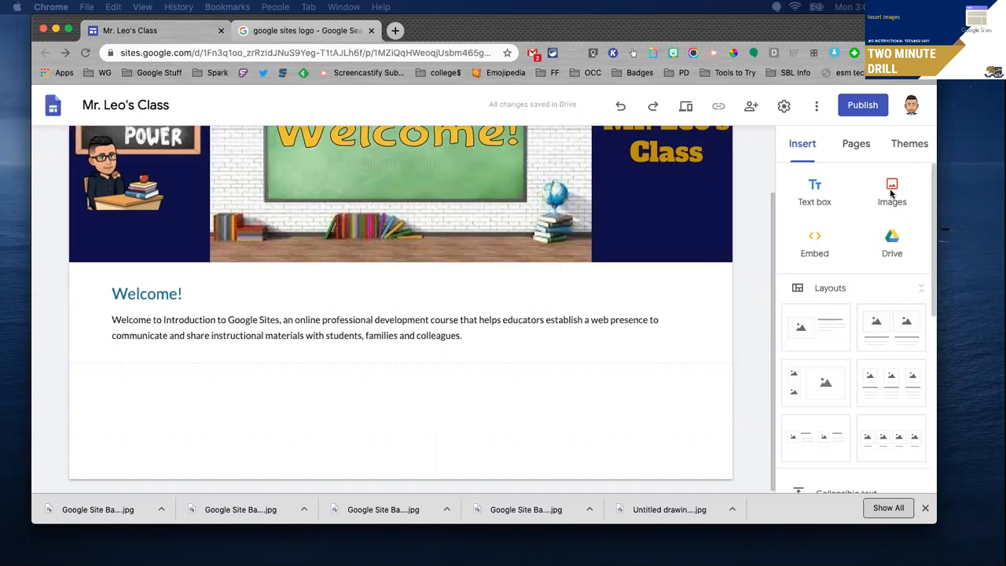
- Reveal the Upload and Select image choices from the Insert panel
{"action": "left_click", "coordinate": [891, 192]}
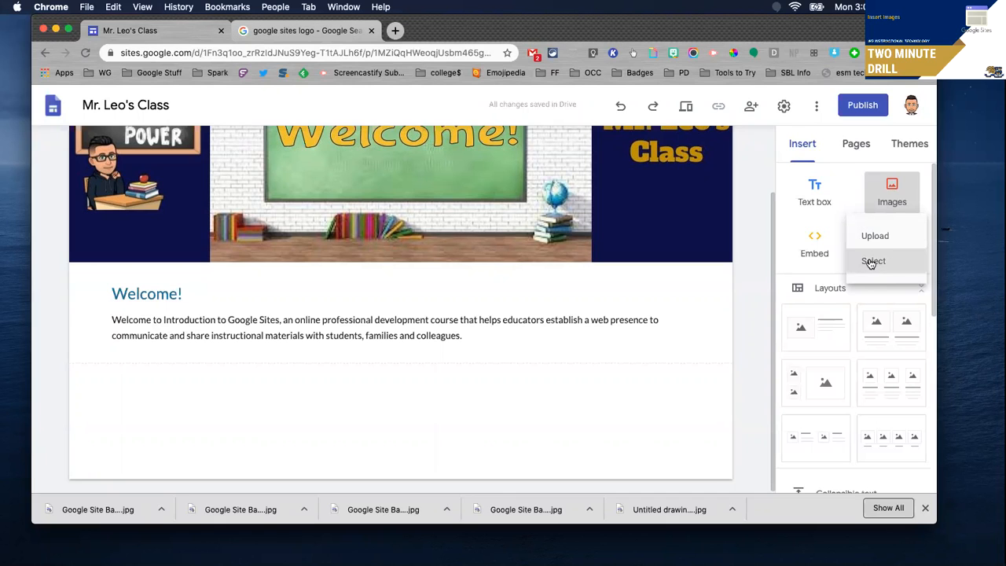
- Bring up the image selection dialog on its By URL tab after glancing at Google Image Search
{"action": "left_click", "coordinate": [874, 261]}
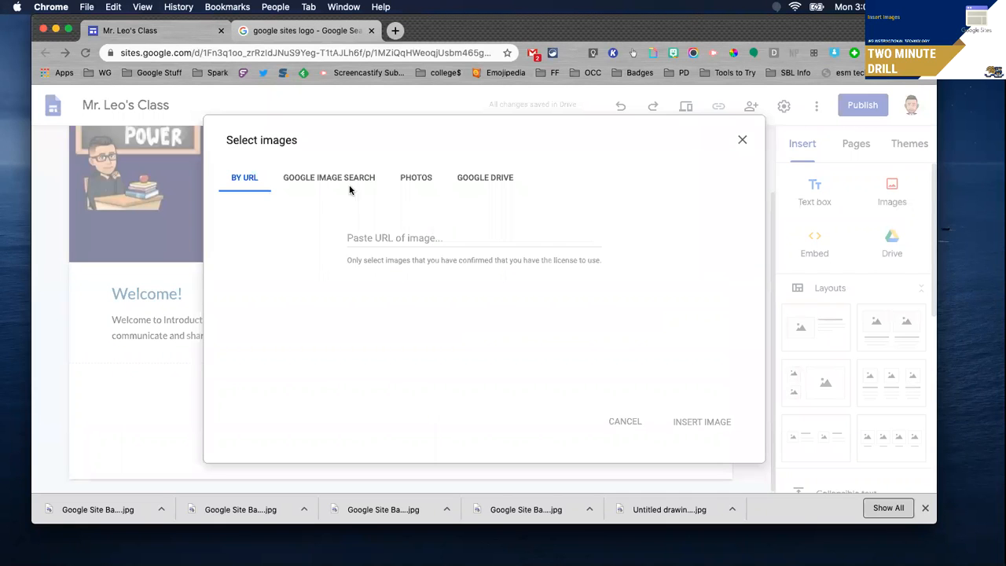
{"action": "left_click", "coordinate": [329, 176]}
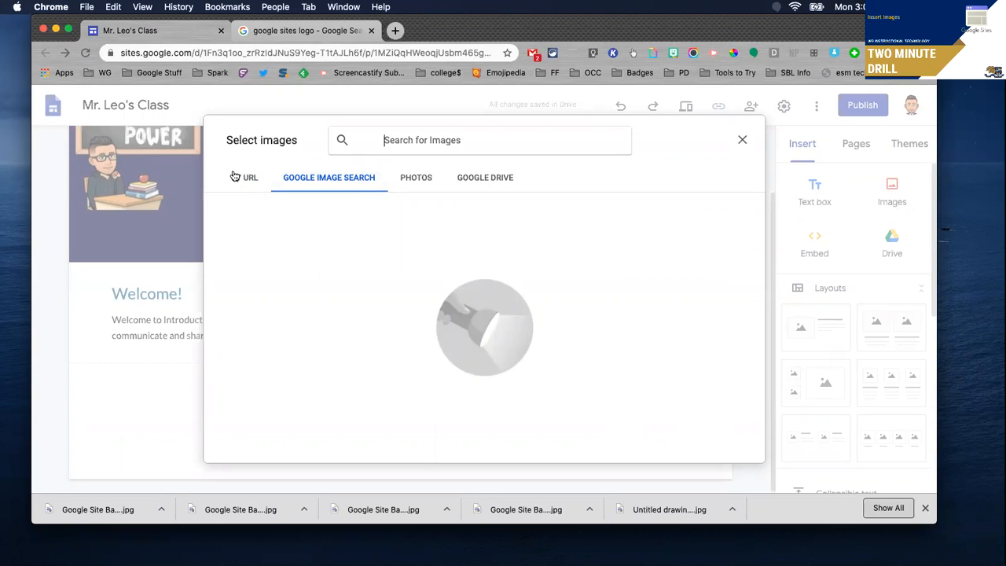
{"action": "left_click", "coordinate": [248, 176]}
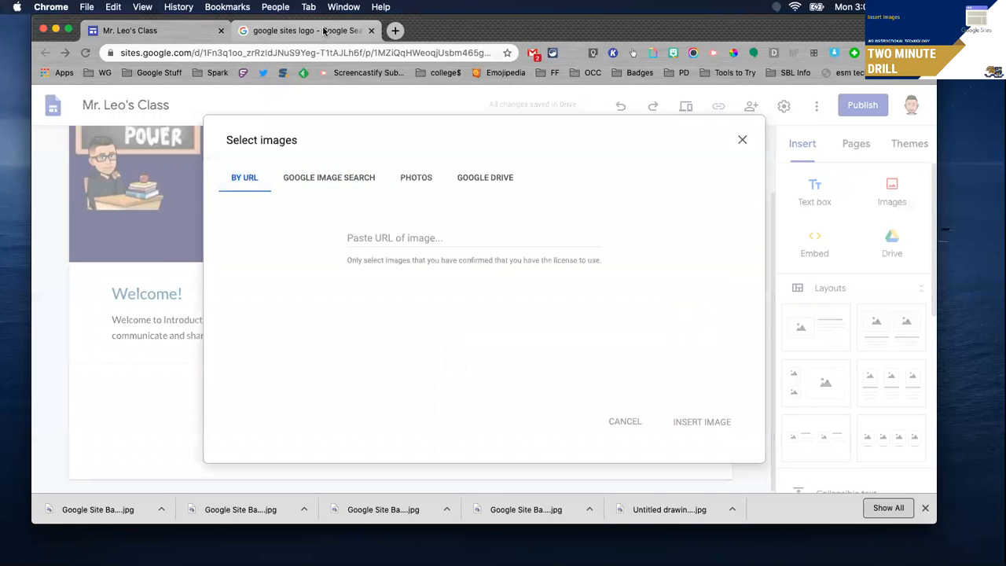
- Filter the google sites logo image results to ones labeled for reuse via Usage Rights
{"action": "left_click", "coordinate": [306, 31]}
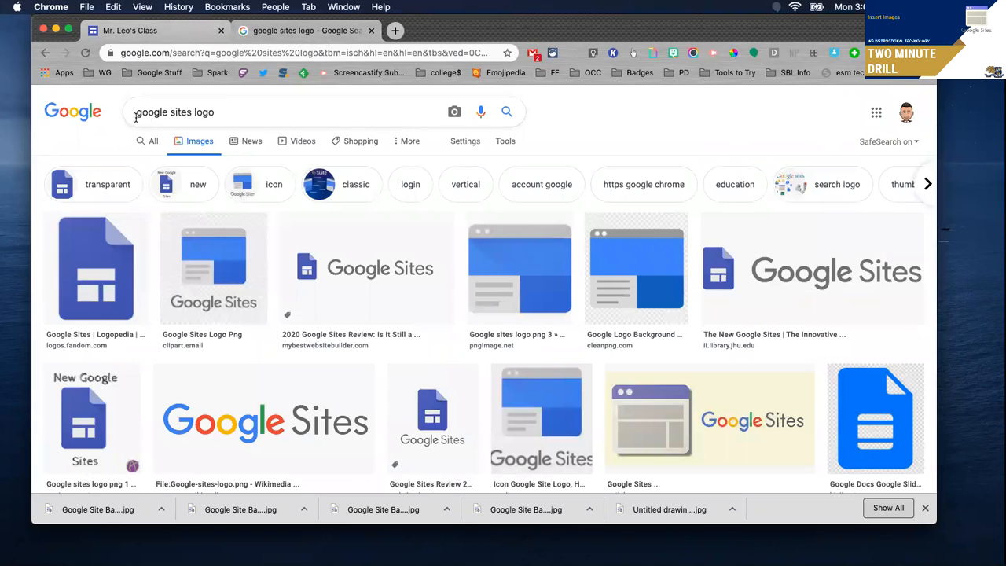
{"action": "mouse_move", "coordinate": [286, 142]}
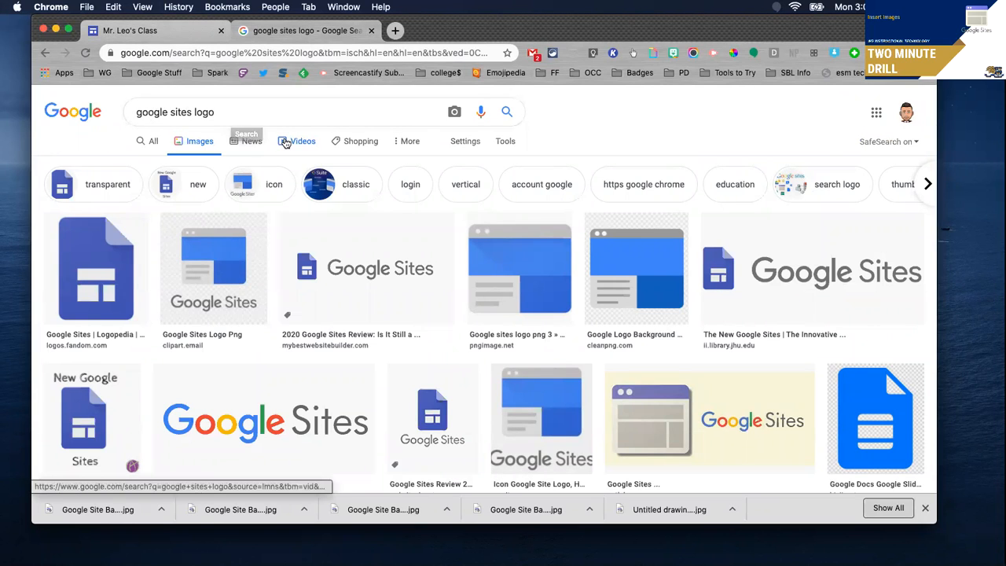
{"action": "mouse_move", "coordinate": [506, 141]}
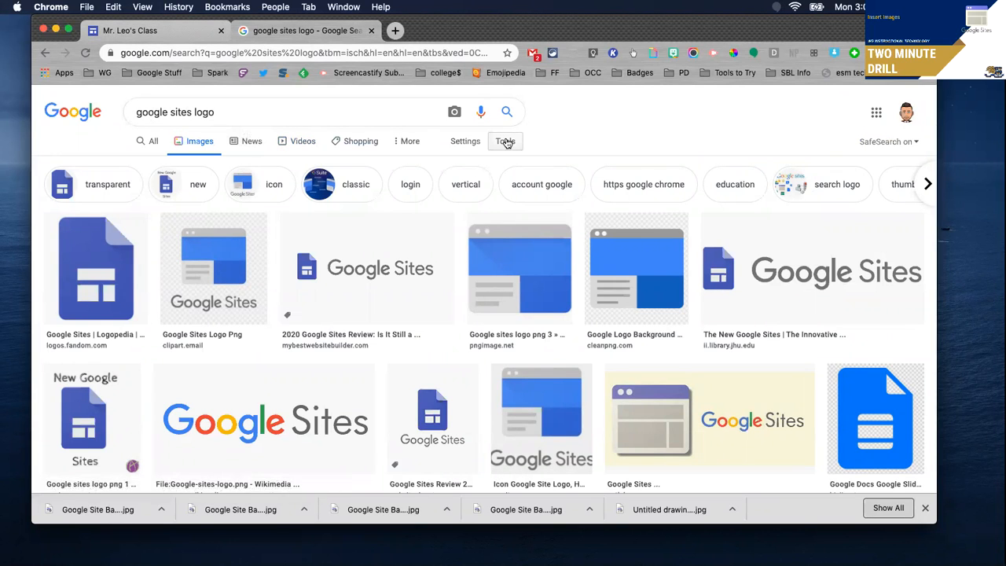
{"action": "left_click", "coordinate": [505, 142]}
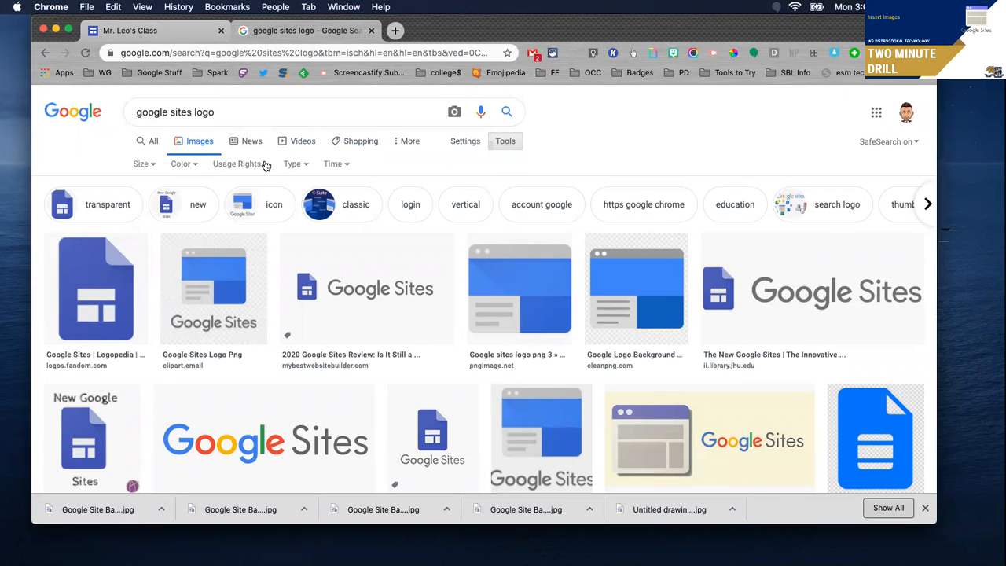
{"action": "left_click", "coordinate": [238, 163]}
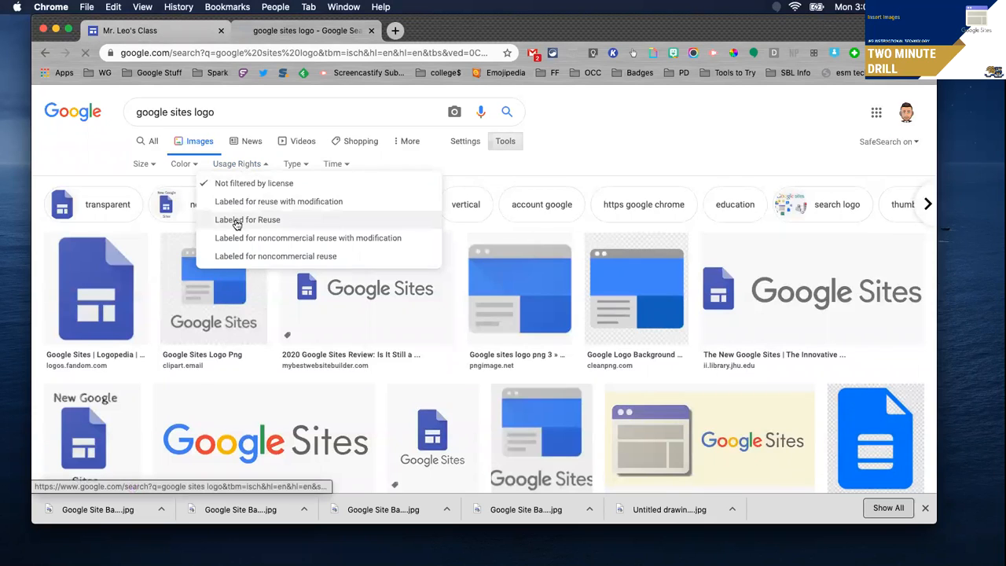
{"action": "left_click", "coordinate": [247, 220]}
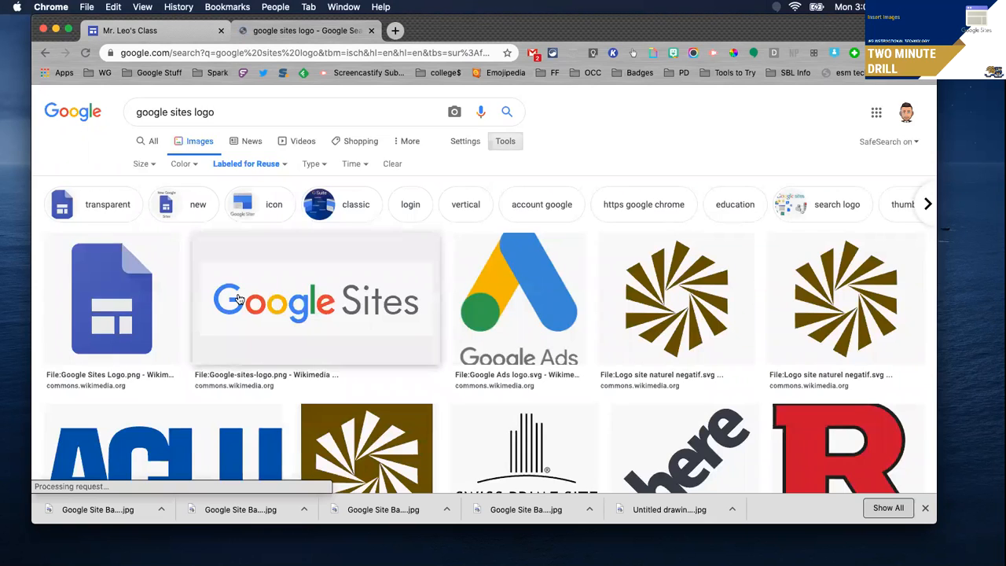
{"action": "scroll", "scroll_direction": "down", "scroll_amount": 3}
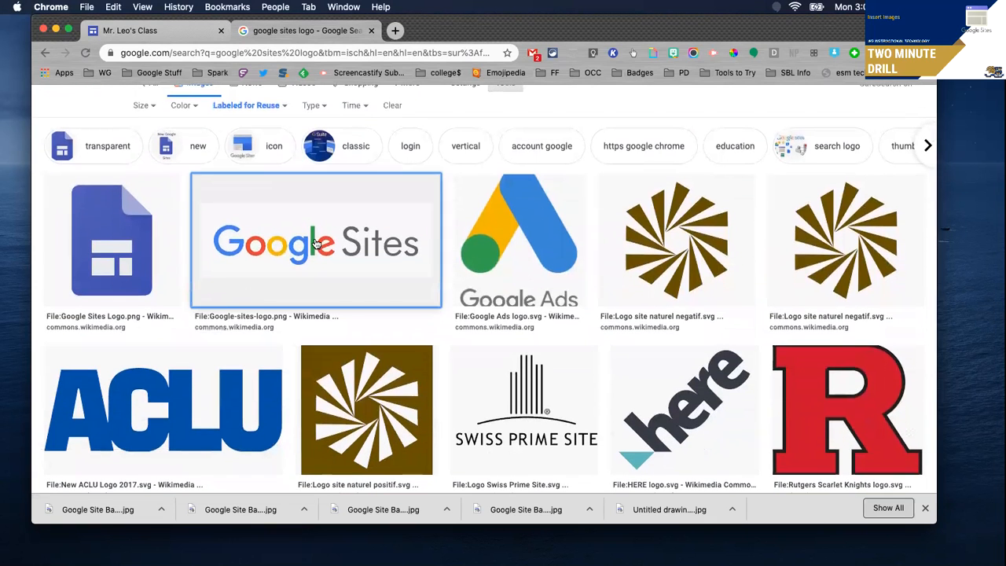
- Copy the image address of the Google Sites logo from the search results preview
{"action": "left_click", "coordinate": [318, 242]}
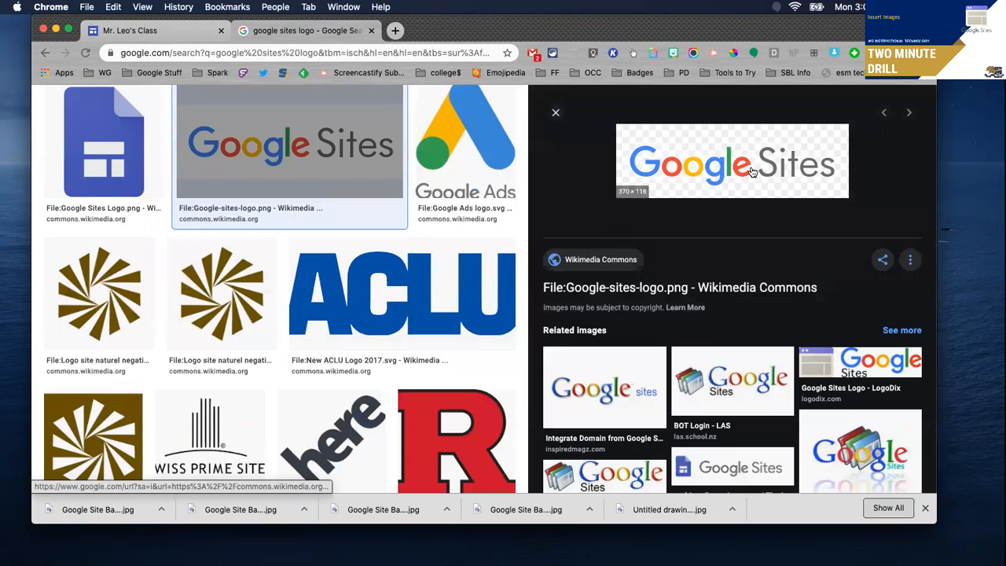
{"action": "right_click", "coordinate": [753, 171]}
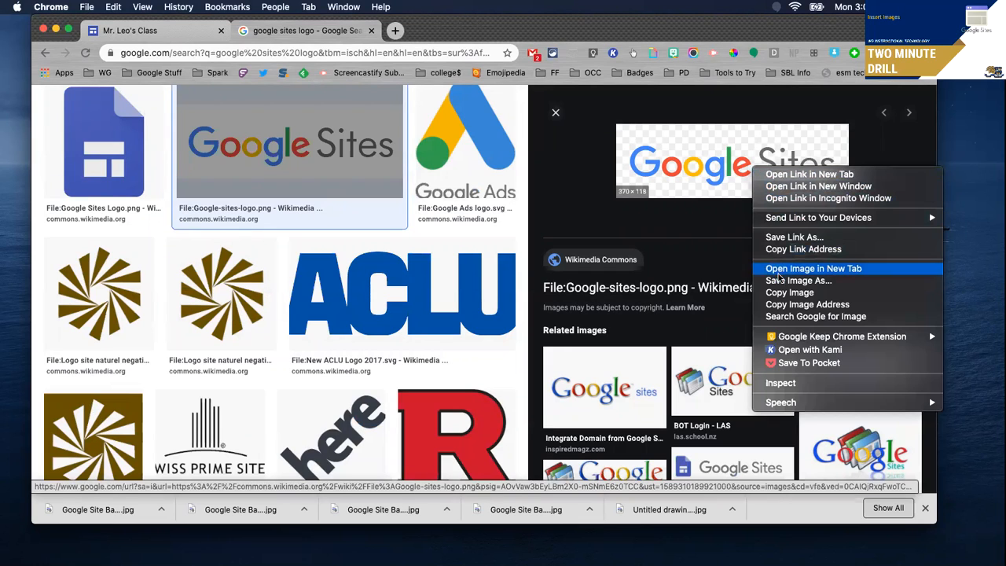
{"action": "mouse_move", "coordinate": [789, 292]}
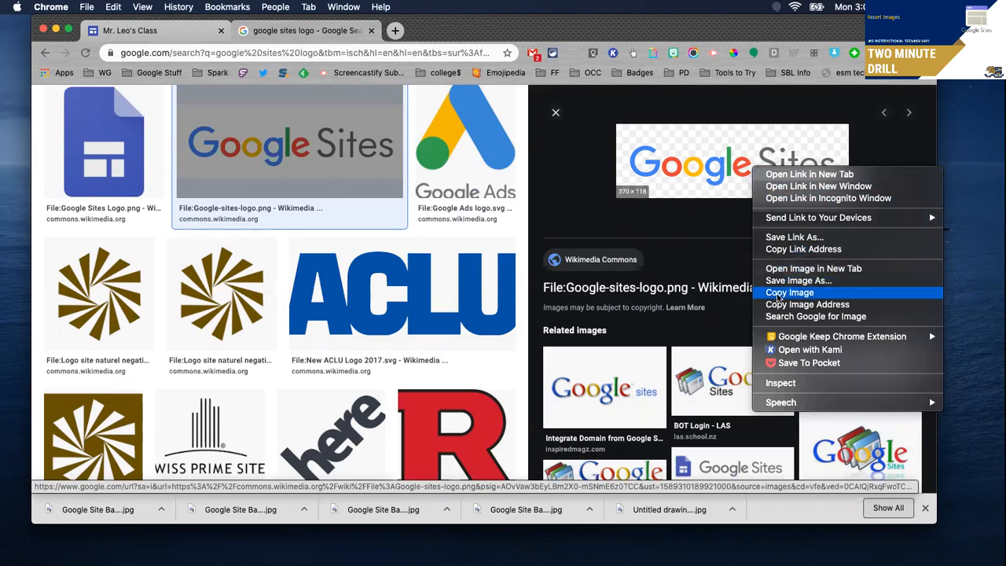
{"action": "mouse_move", "coordinate": [808, 305]}
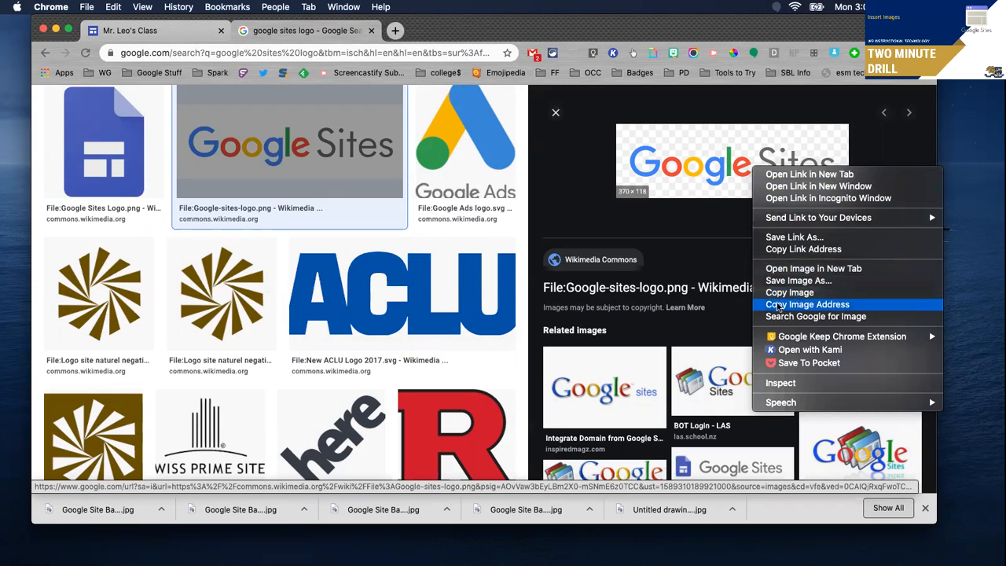
{"action": "left_click", "coordinate": [808, 305]}
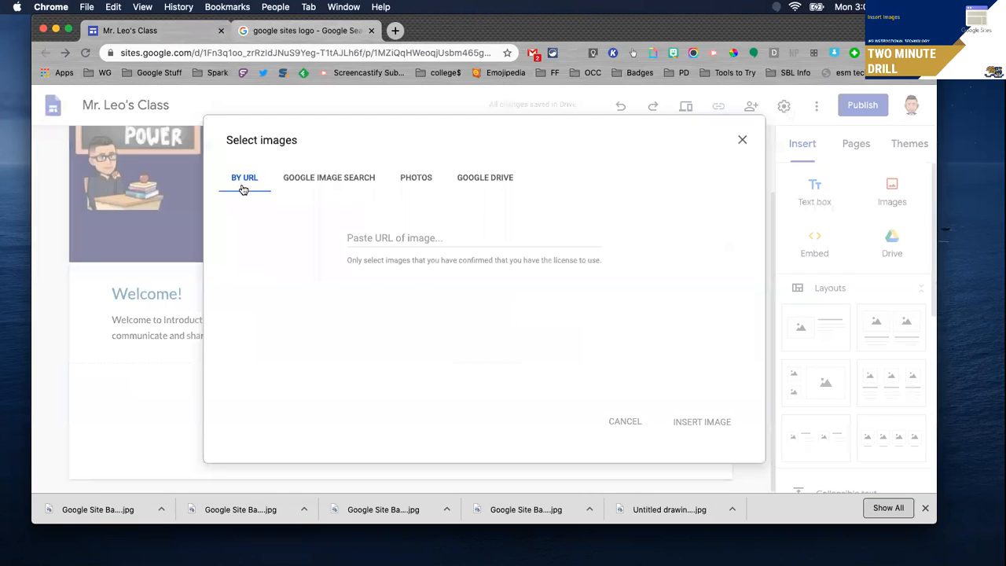
{"action": "type", "text": "https://upload.wikimedia.org/wikipedia/commons/1/17/Google-sites-logo.png"}
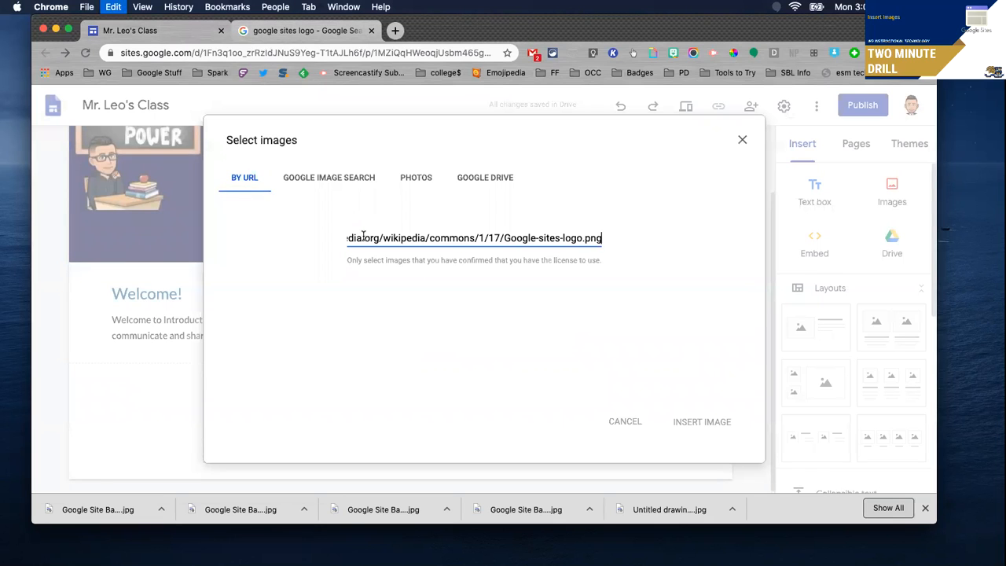
{"action": "left_click", "coordinate": [701, 421]}
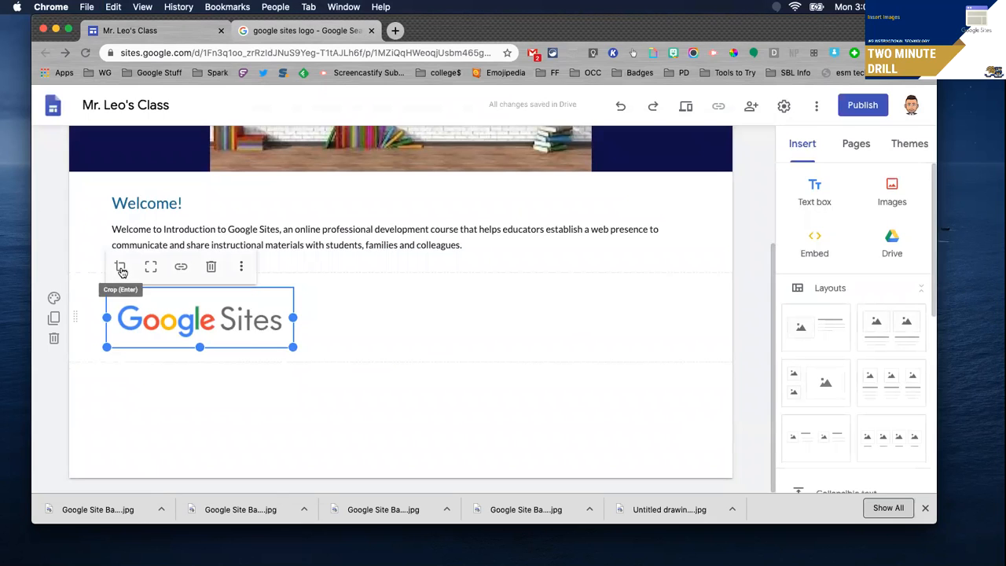
{"action": "mouse_move", "coordinate": [211, 267]}
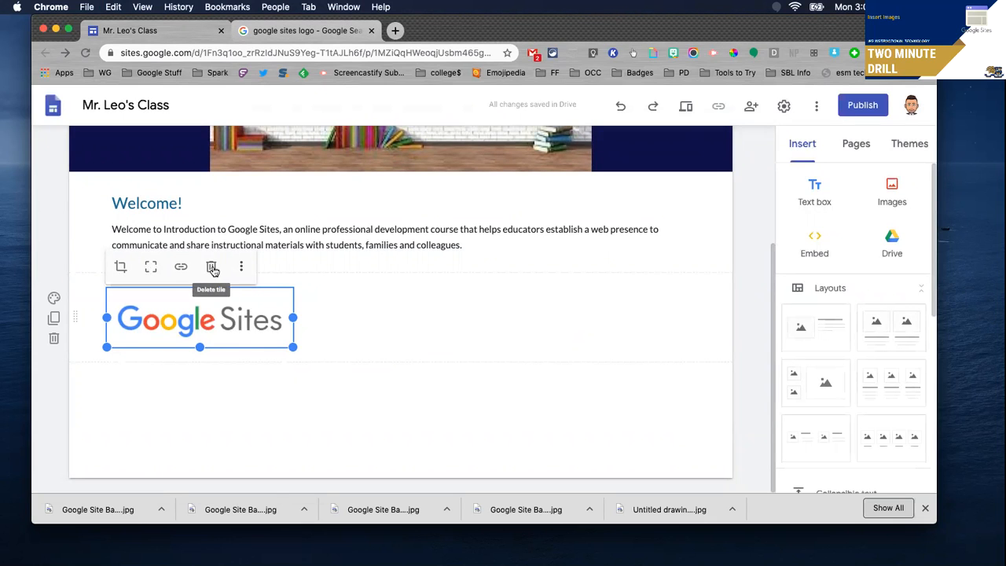
- Put the inserted Google Sites logo into cropping mode from its image toolbar
{"action": "left_click", "coordinate": [242, 267]}
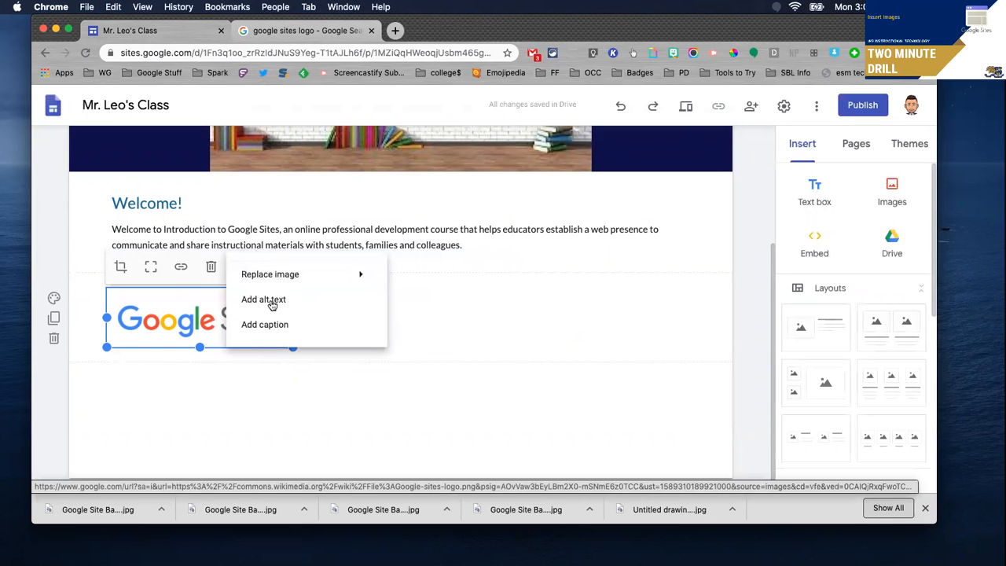
{"action": "mouse_move", "coordinate": [264, 301]}
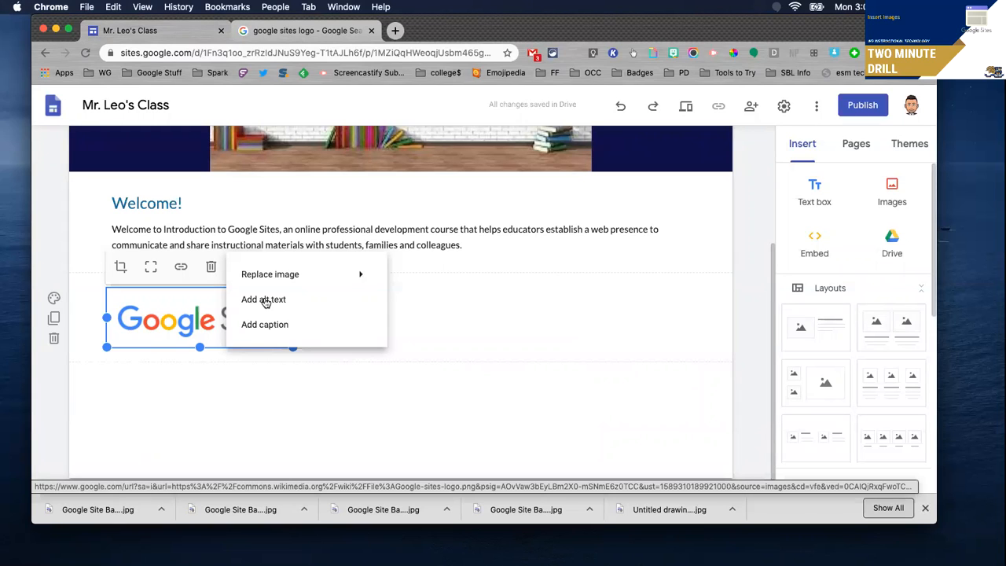
{"action": "mouse_move", "coordinate": [266, 301]}
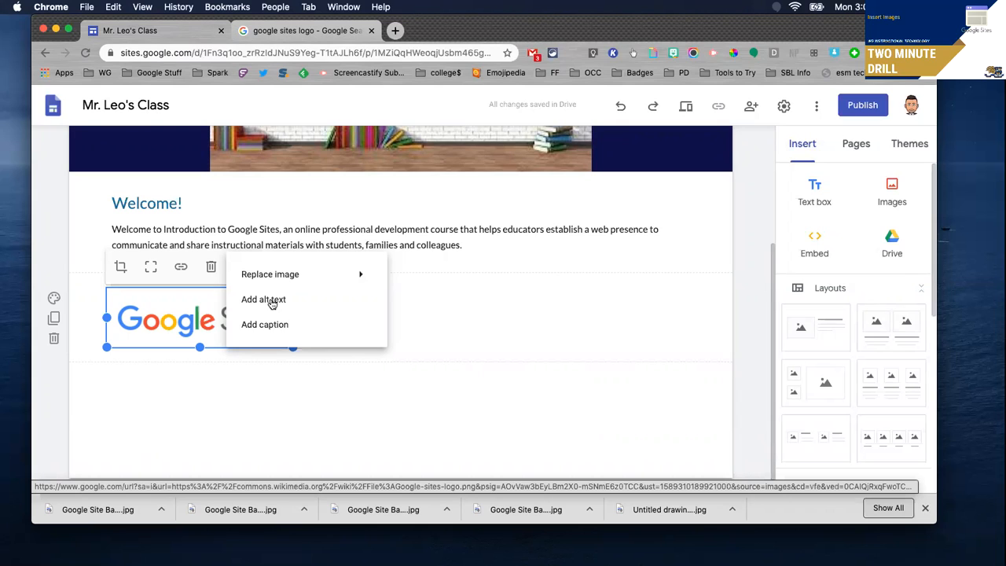
{"action": "mouse_move", "coordinate": [120, 267]}
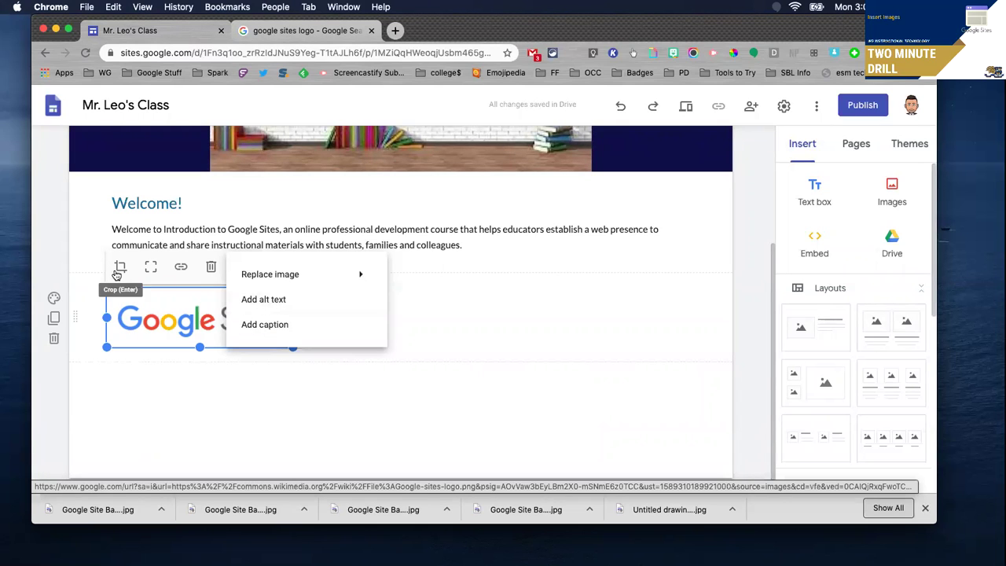
{"action": "left_click", "coordinate": [119, 267]}
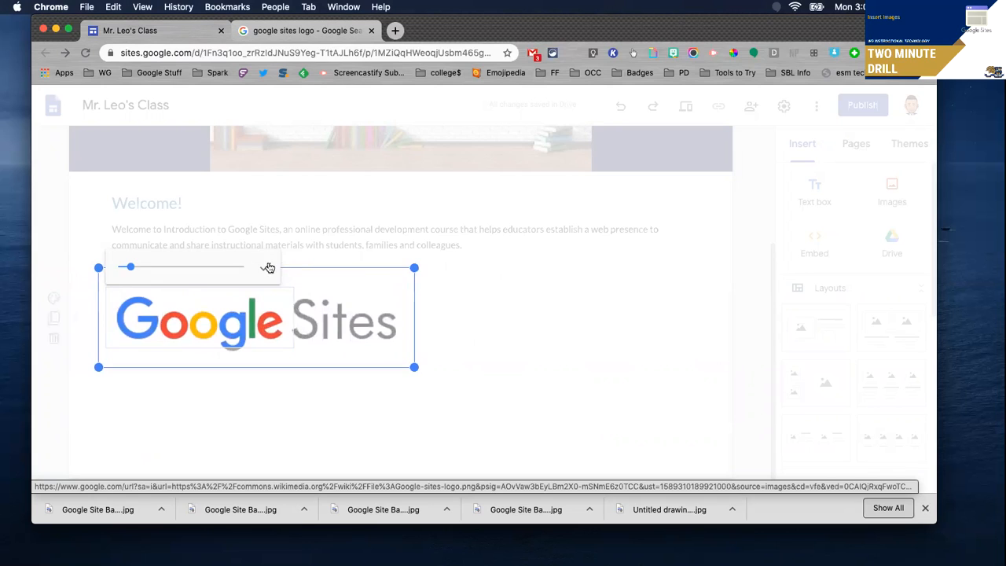
- Crop the logo down to the word Google, then stretch it larger and wider
{"action": "left_click_drag", "start_coordinate": [415, 368], "coordinate": [293, 349]}
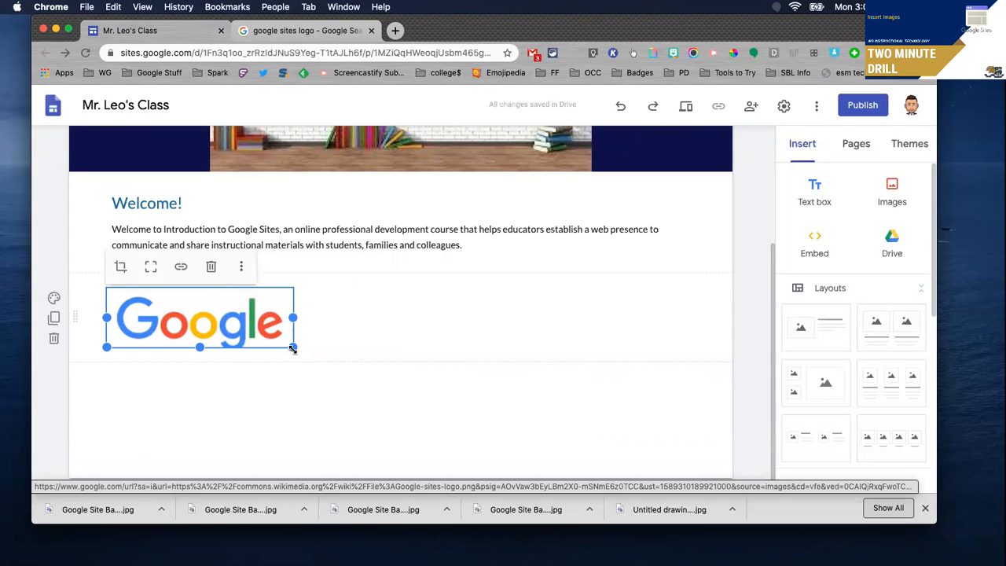
{"action": "left_click_drag", "start_coordinate": [293, 347], "coordinate": [365, 391]}
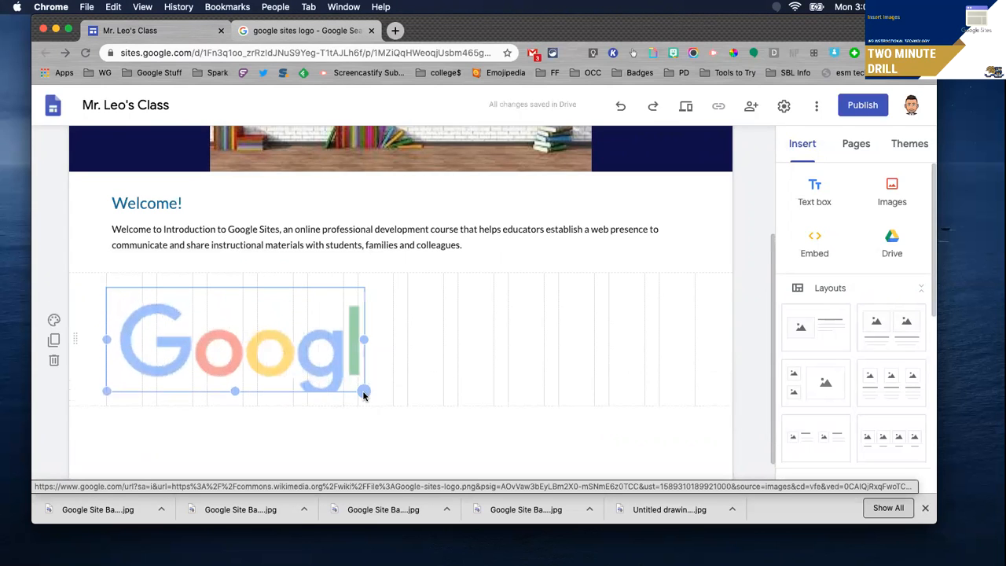
{"action": "left_click_drag", "start_coordinate": [365, 391], "coordinate": [402, 415]}
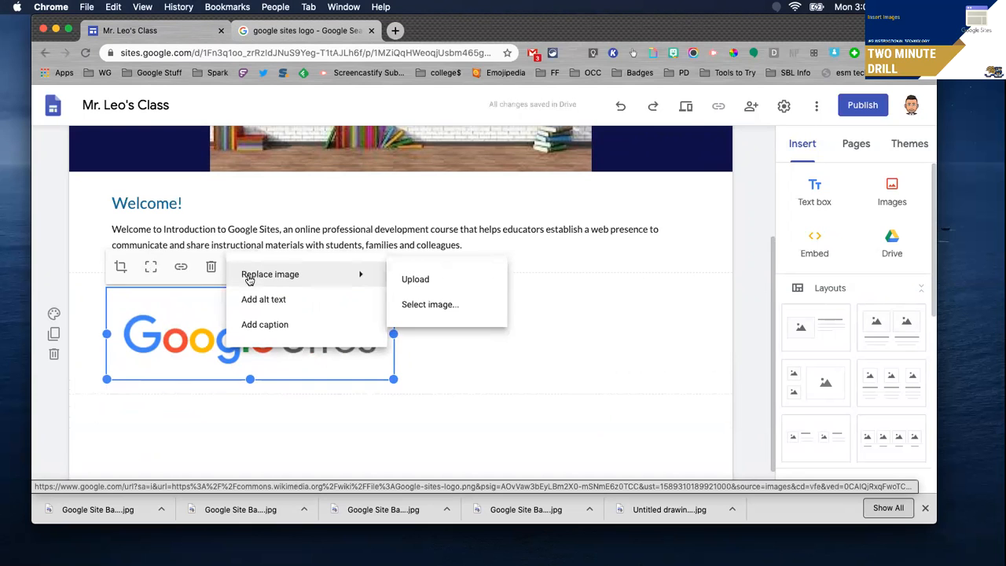
- Enter alt text 'google s' for the logo, then mark it as a decorative image instead
{"action": "left_click", "coordinate": [264, 299]}
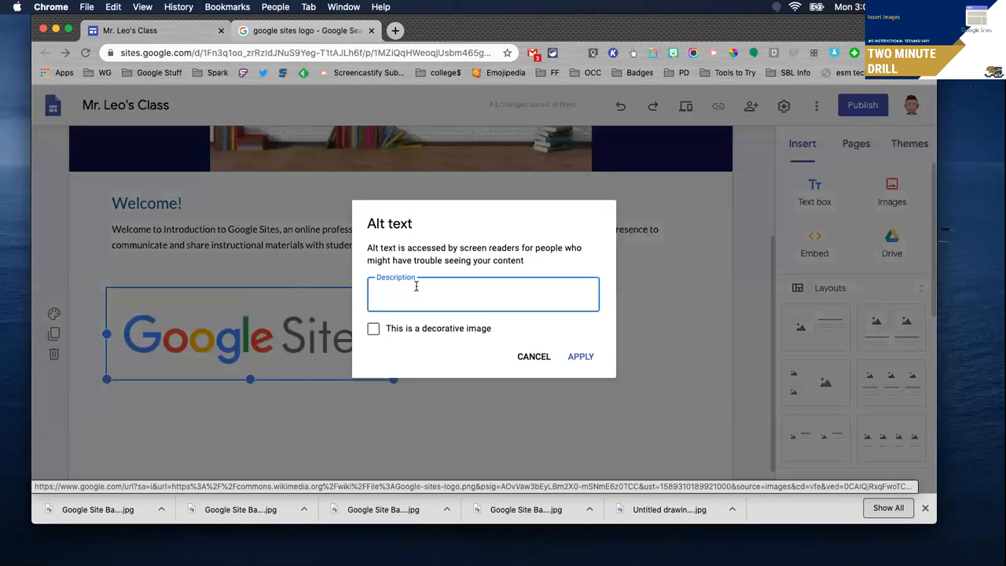
{"action": "type", "text": "google sites logo"}
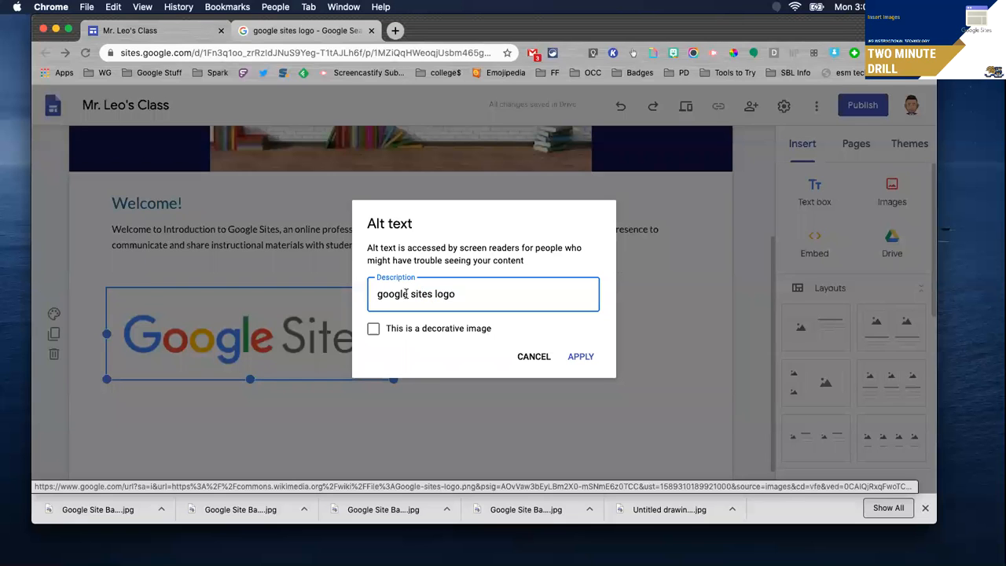
{"action": "left_click", "coordinate": [375, 328]}
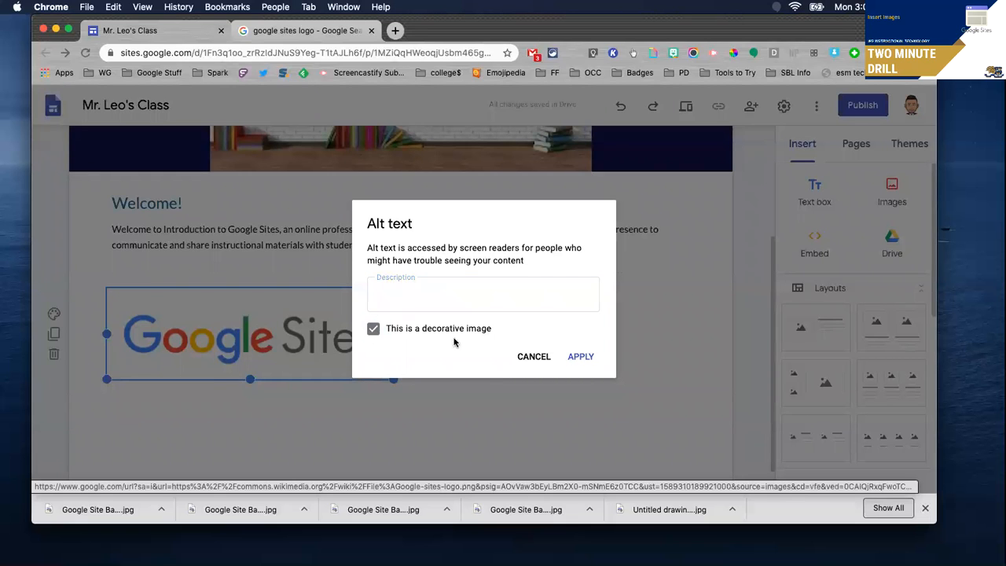